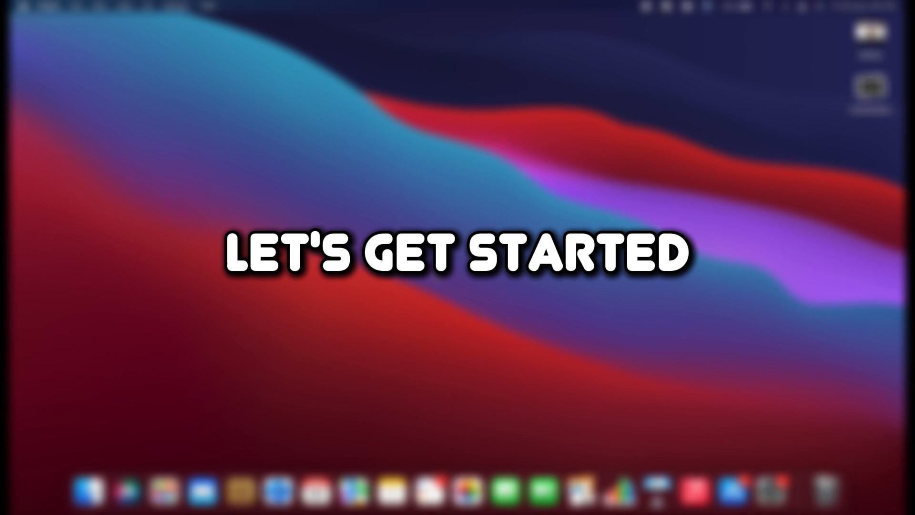
- Add a Name-matches 'meta trader' rule to the search, narrowing results to 29 items
{"action": "left_click", "coordinate": [164, 490]}
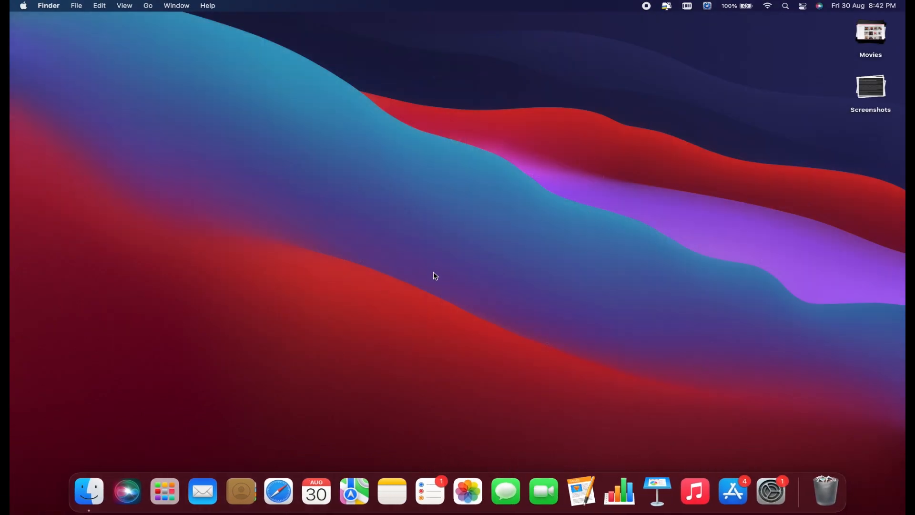
{"action": "mouse_move", "coordinate": [379, 294]}
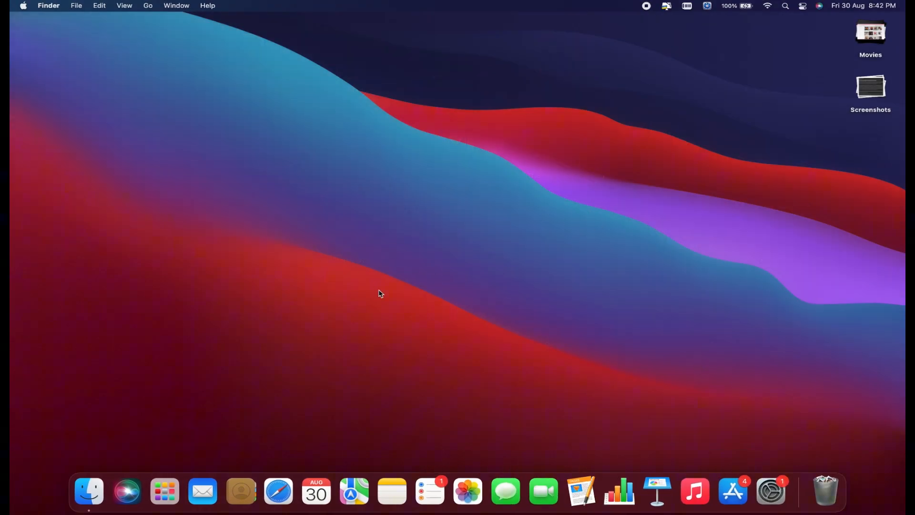
{"action": "mouse_move", "coordinate": [293, 302]}
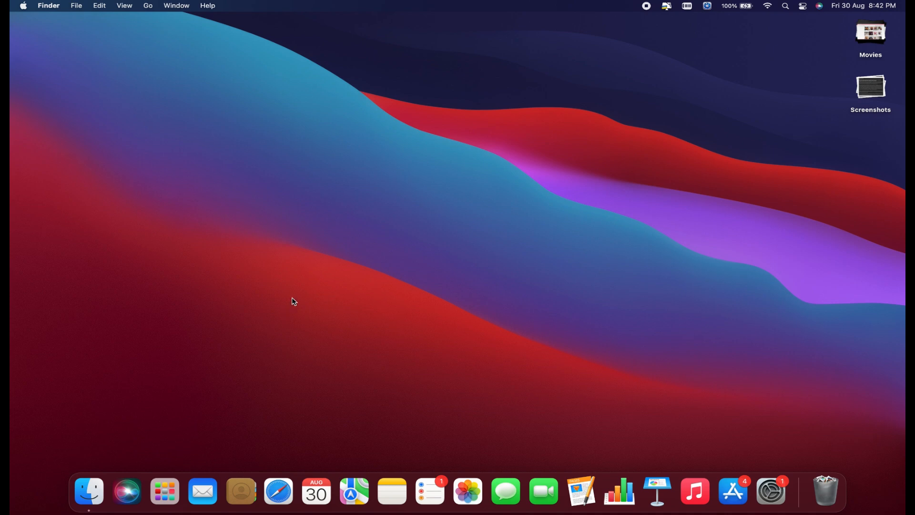
{"action": "mouse_move", "coordinate": [89, 490]}
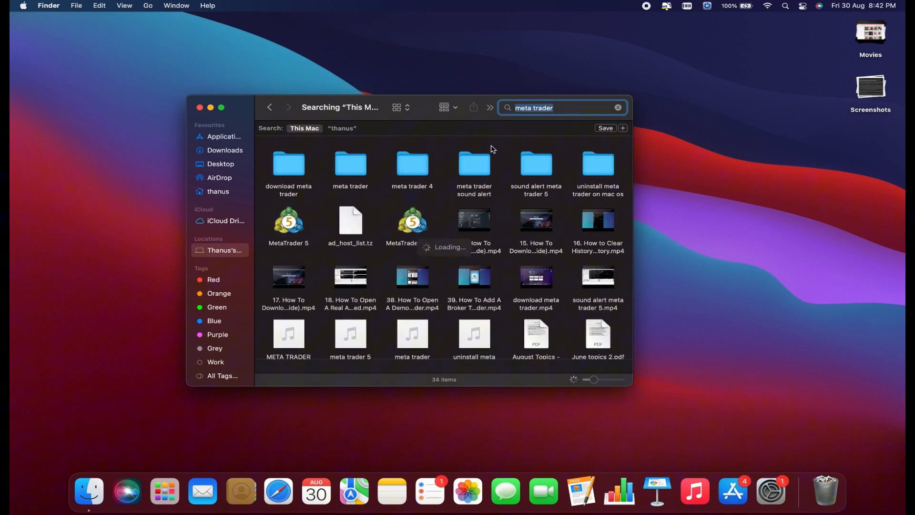
{"action": "left_click", "coordinate": [622, 128]}
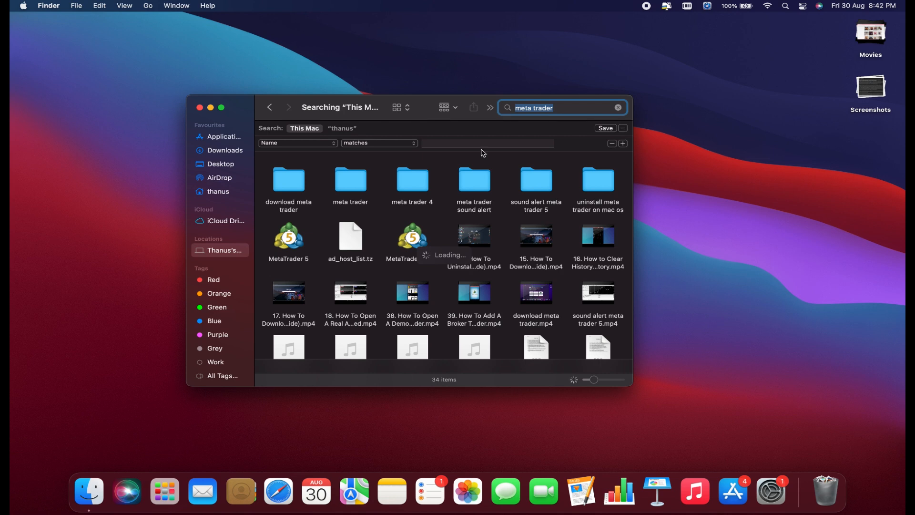
{"action": "left_click", "coordinate": [296, 142]}
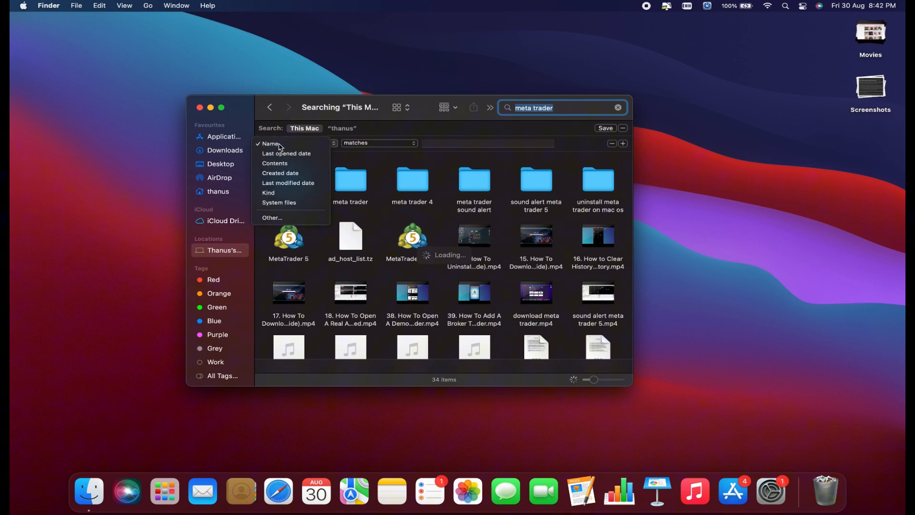
{"action": "left_click", "coordinate": [271, 144]}
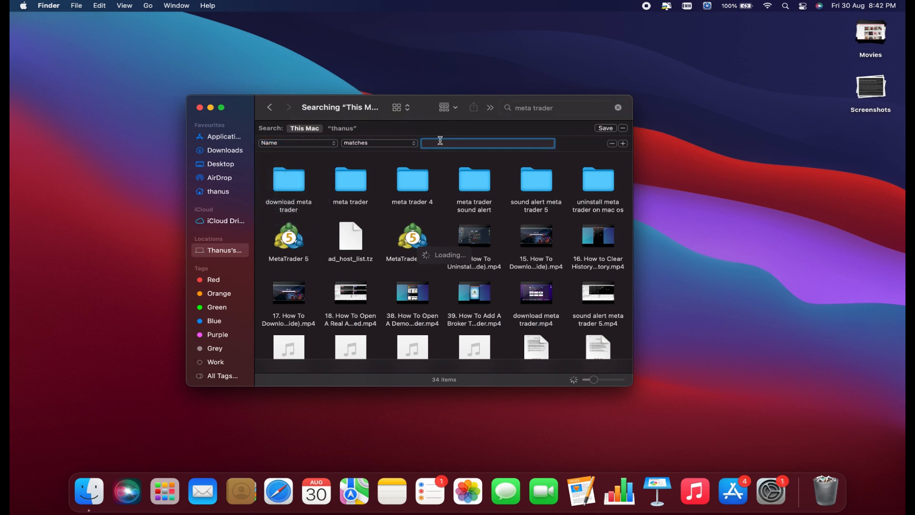
{"action": "type", "text": "meta trader"}
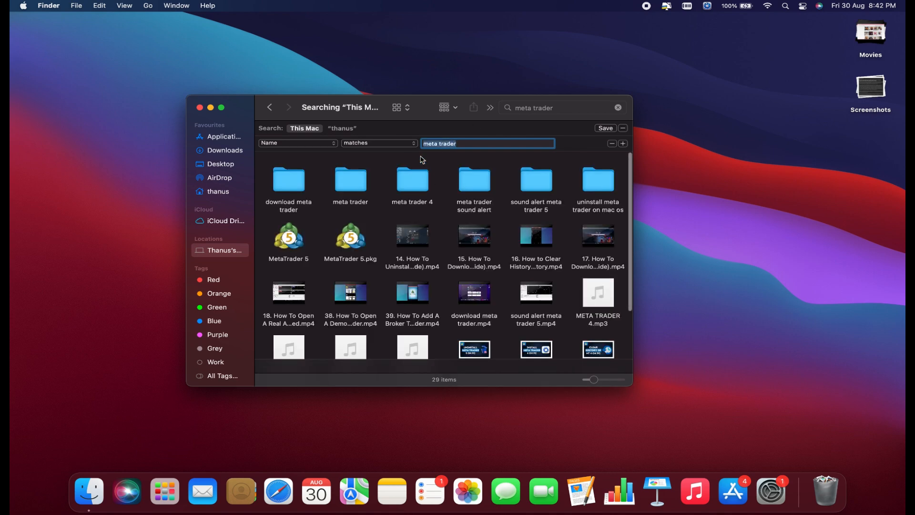
- Add a second rule and enable System files as an attribute via the Other… list
{"action": "left_click", "coordinate": [622, 144]}
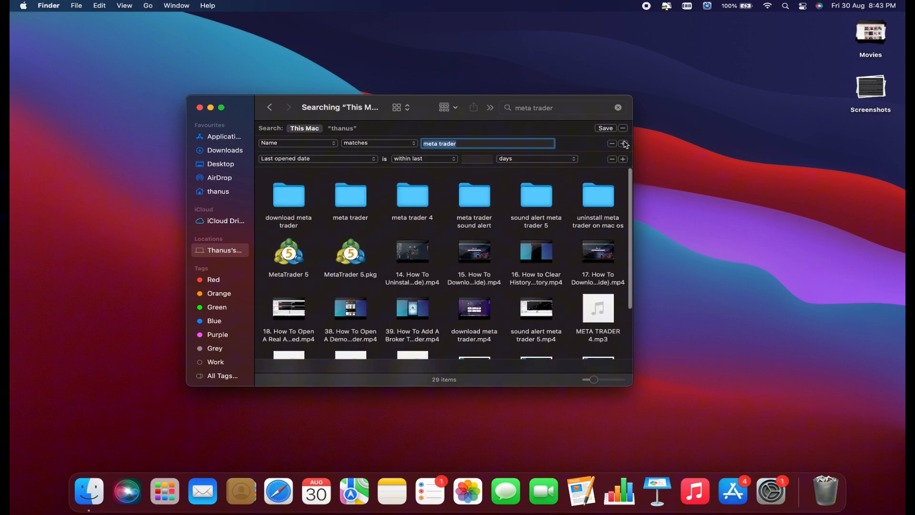
{"action": "left_click", "coordinate": [297, 142]}
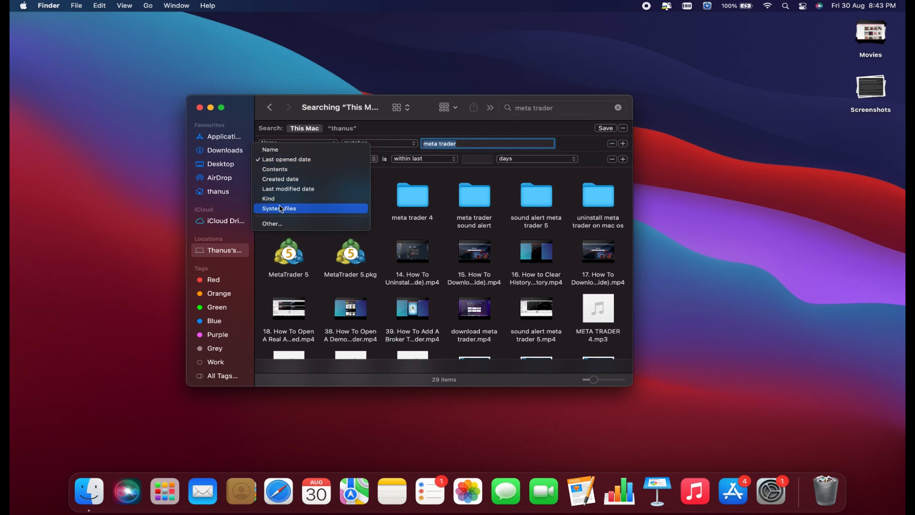
{"action": "mouse_move", "coordinate": [314, 211]}
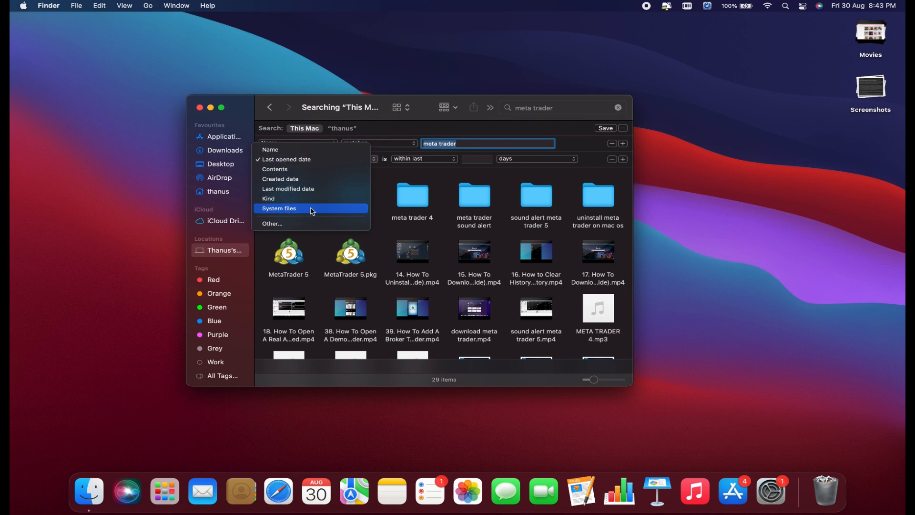
{"action": "left_click", "coordinate": [271, 223]}
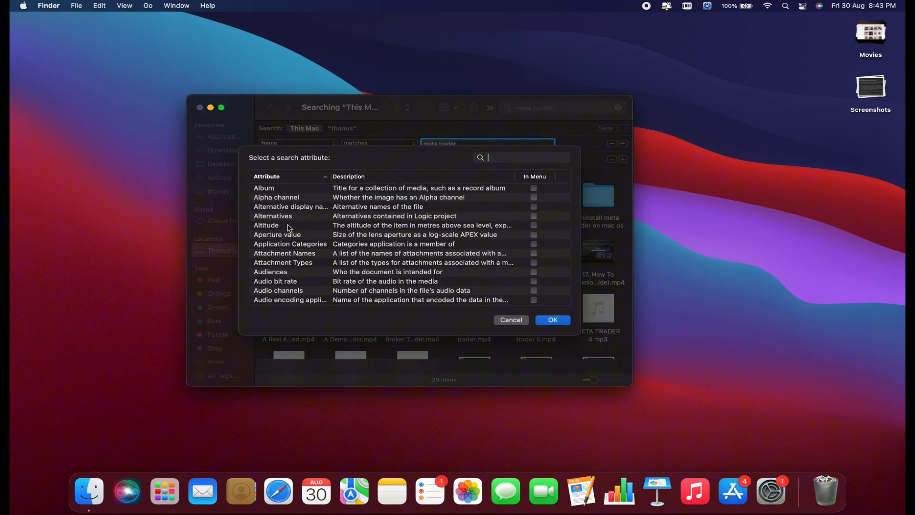
{"action": "type", "text": "syst"}
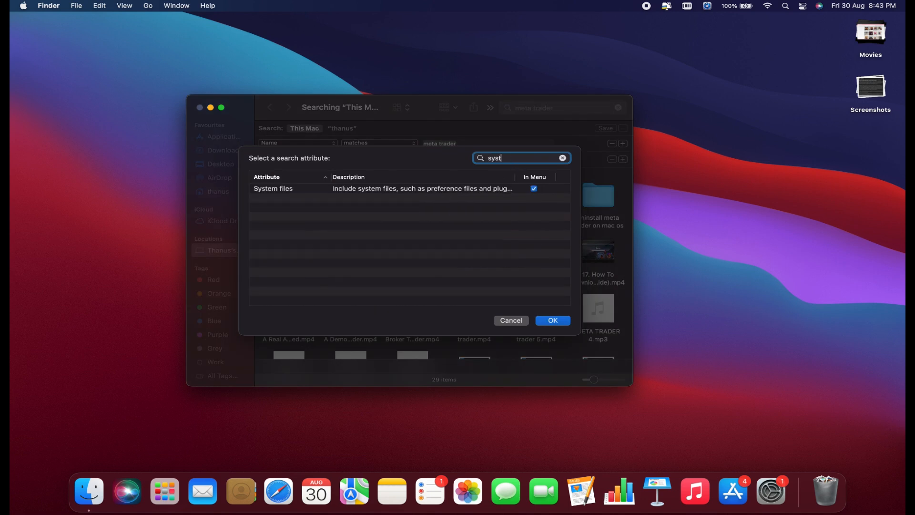
{"action": "type", "text": "em"}
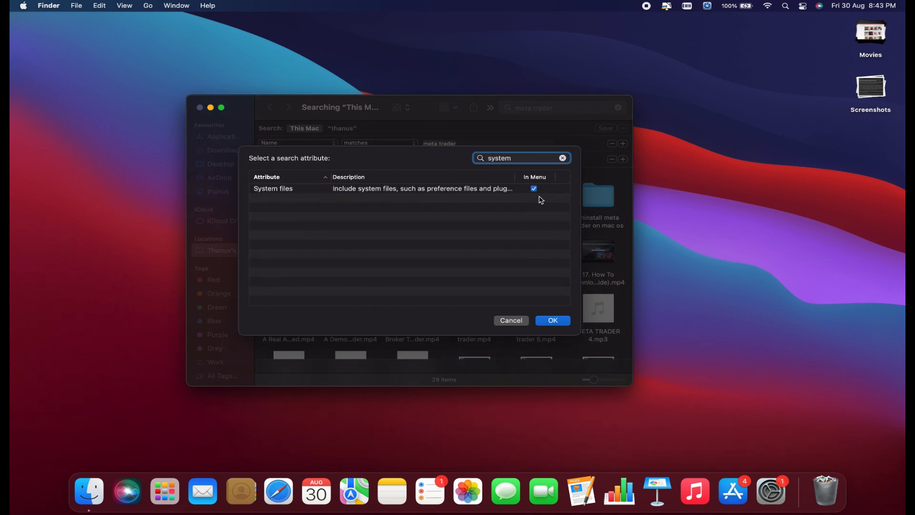
{"action": "left_click", "coordinate": [552, 320]}
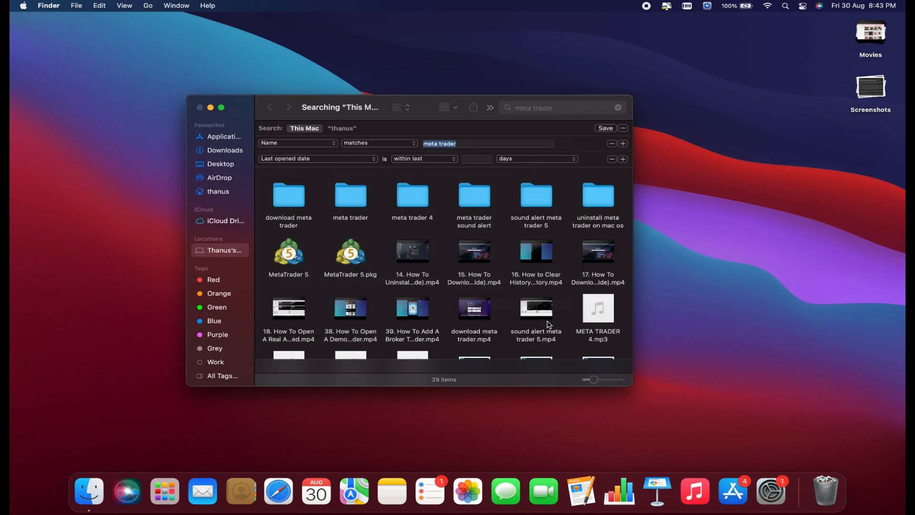
- Set the second rule to System files are included, raising results to 30 items
{"action": "left_click", "coordinate": [294, 159]}
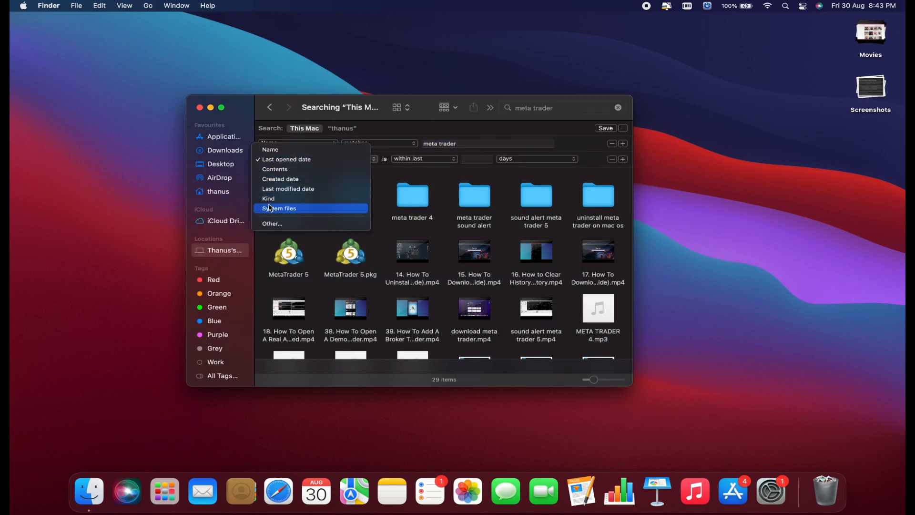
{"action": "mouse_move", "coordinate": [280, 210]}
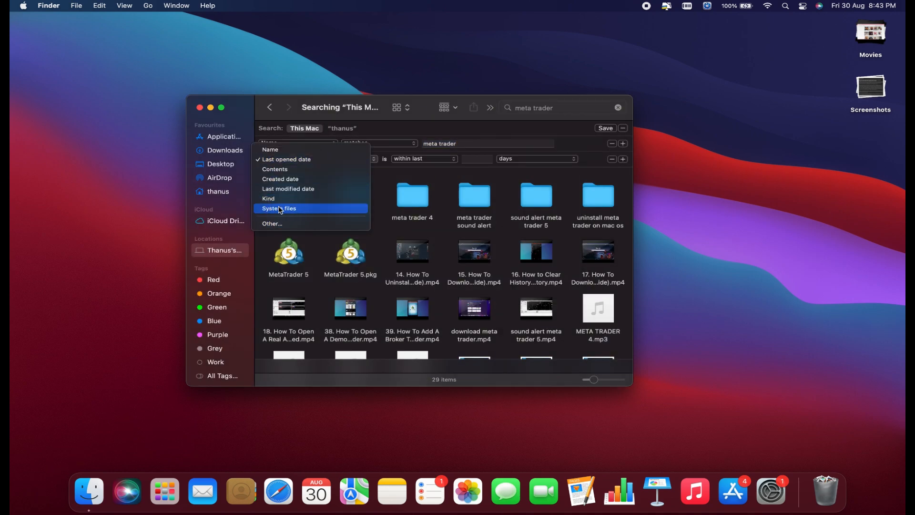
{"action": "left_click", "coordinate": [280, 209]}
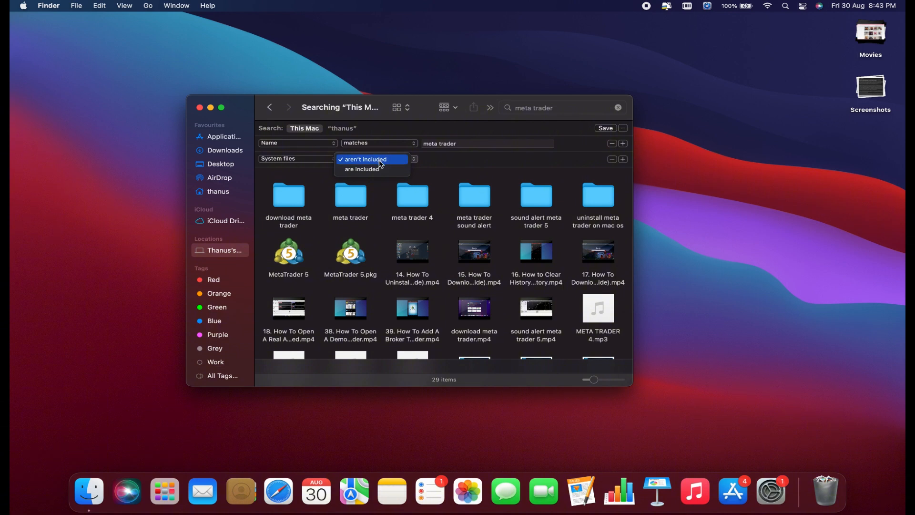
{"action": "left_click", "coordinate": [361, 170]}
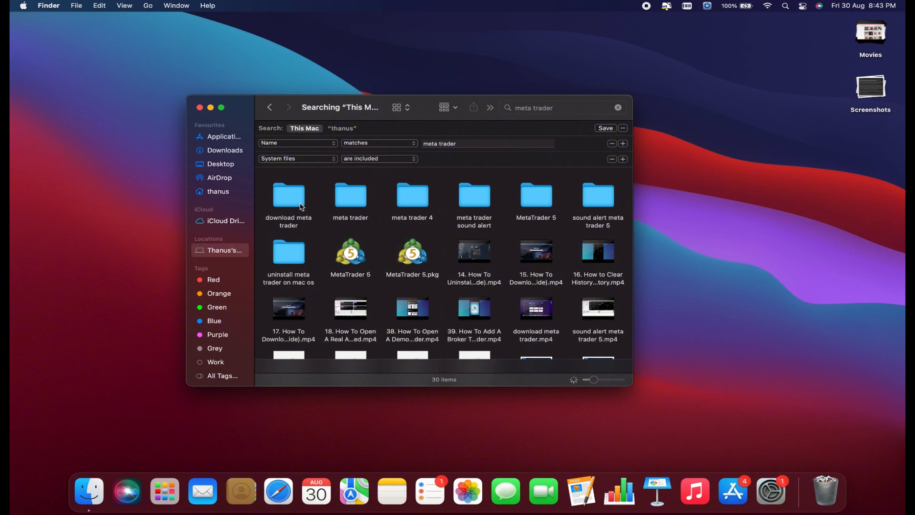
{"action": "mouse_move", "coordinate": [349, 258]}
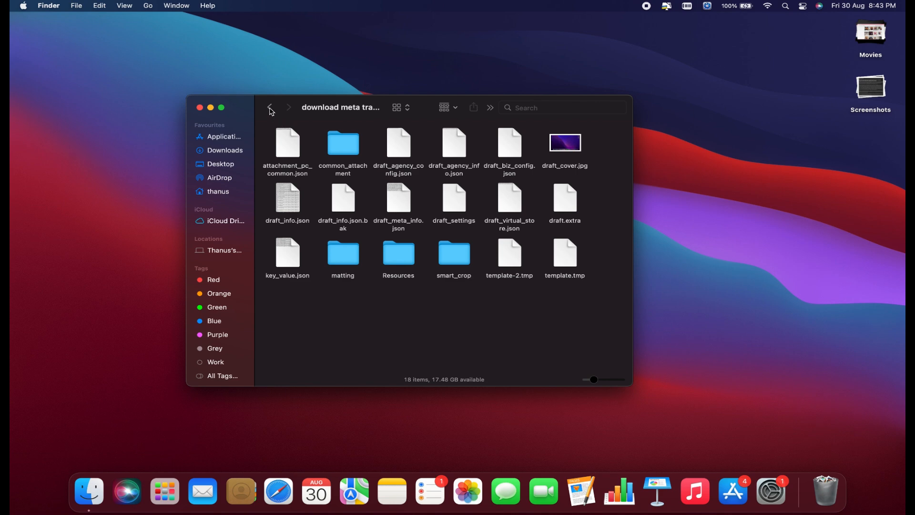
- Inspect the MetaTrader 5 folder and move the MetaTrader leftovers to the Bin, leaving 24 results
{"action": "left_click", "coordinate": [269, 108]}
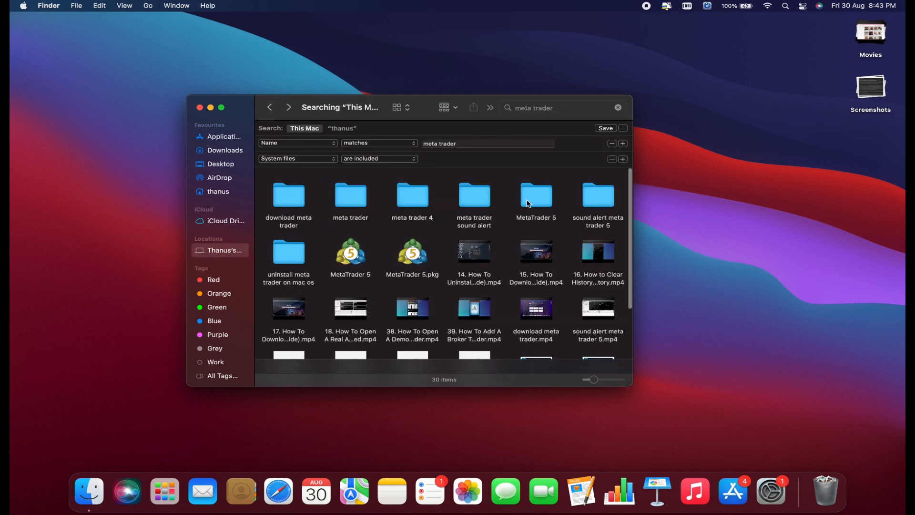
{"action": "double_click", "coordinate": [535, 197]}
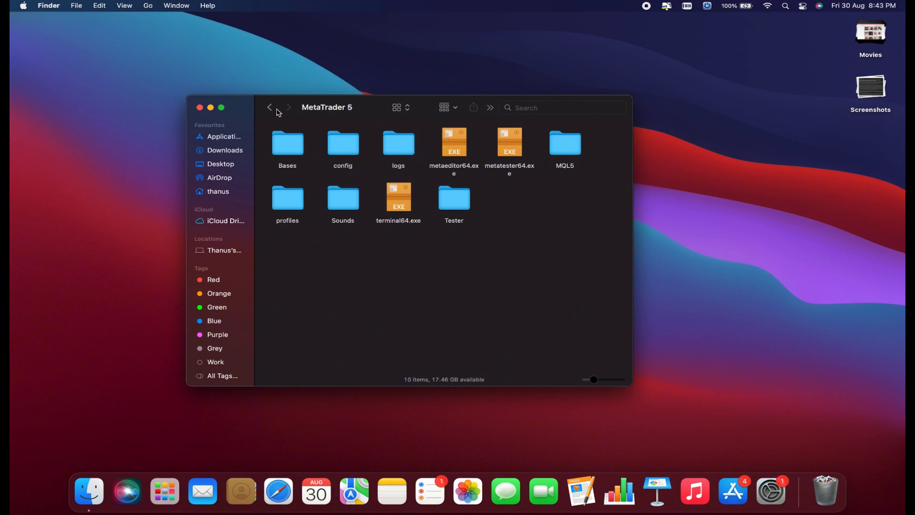
{"action": "type", "text": "meta trader"}
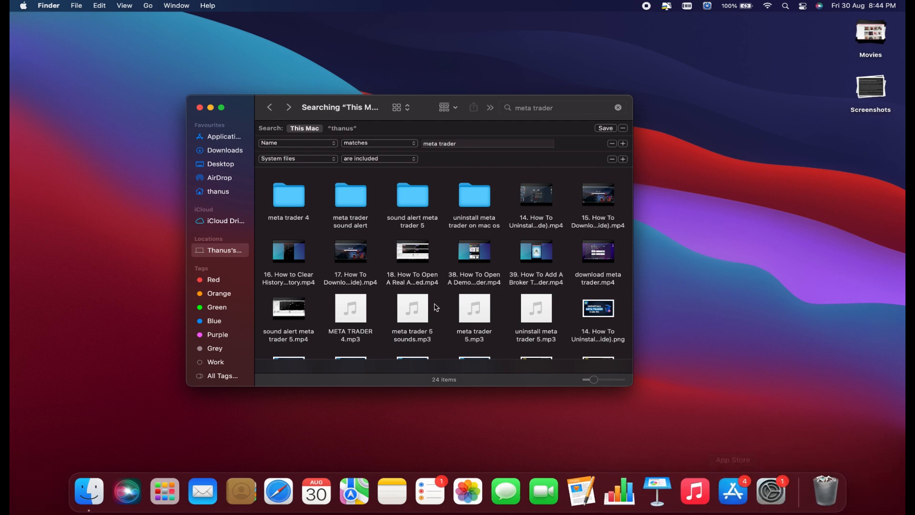
- Empty the Bin, confirming permanent erasure of all its items
{"action": "left_click", "coordinate": [199, 107]}
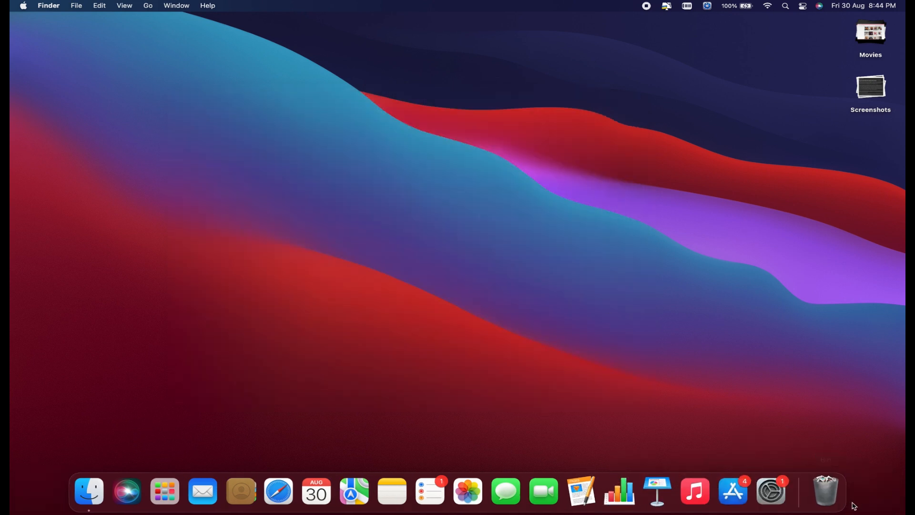
{"action": "left_click", "coordinate": [824, 490]}
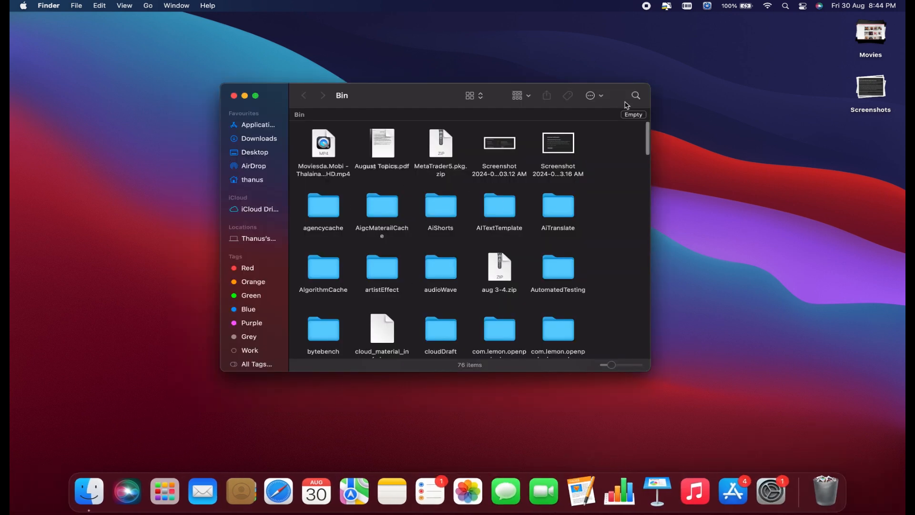
{"action": "left_click", "coordinate": [633, 114]}
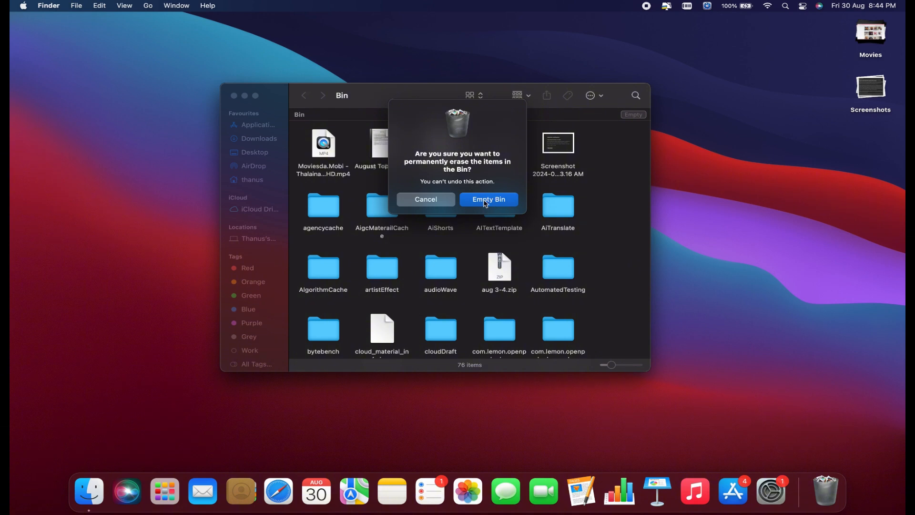
{"action": "left_click", "coordinate": [488, 200]}
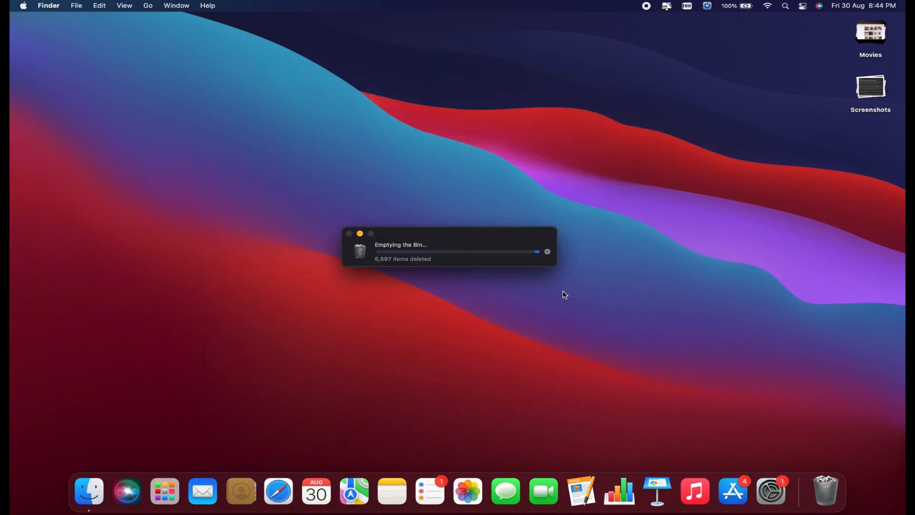
{"action": "left_click", "coordinate": [23, 6]}
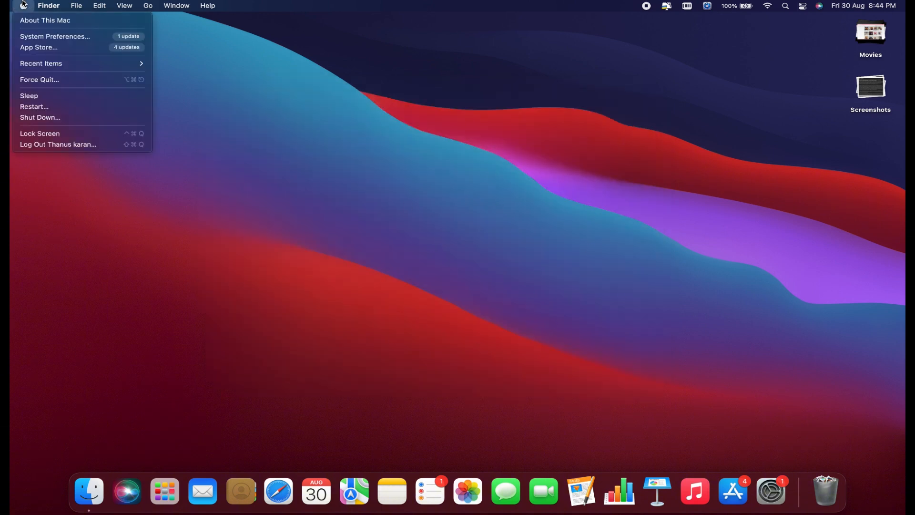
{"action": "mouse_move", "coordinate": [40, 79]}
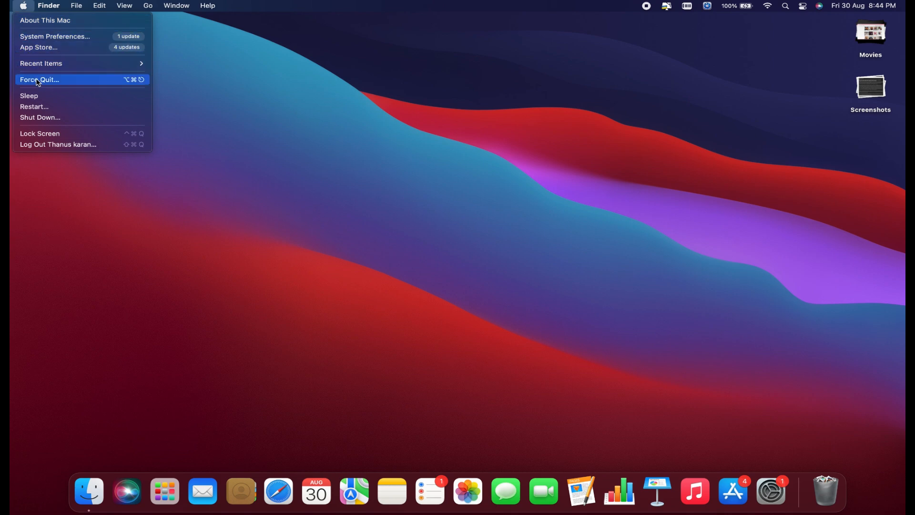
{"action": "mouse_move", "coordinate": [276, 195]}
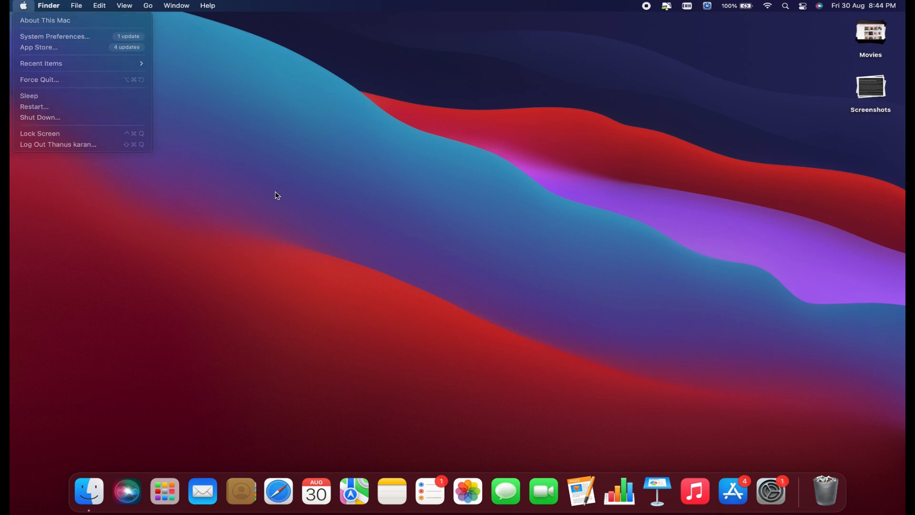
{"action": "left_click", "coordinate": [426, 298]}
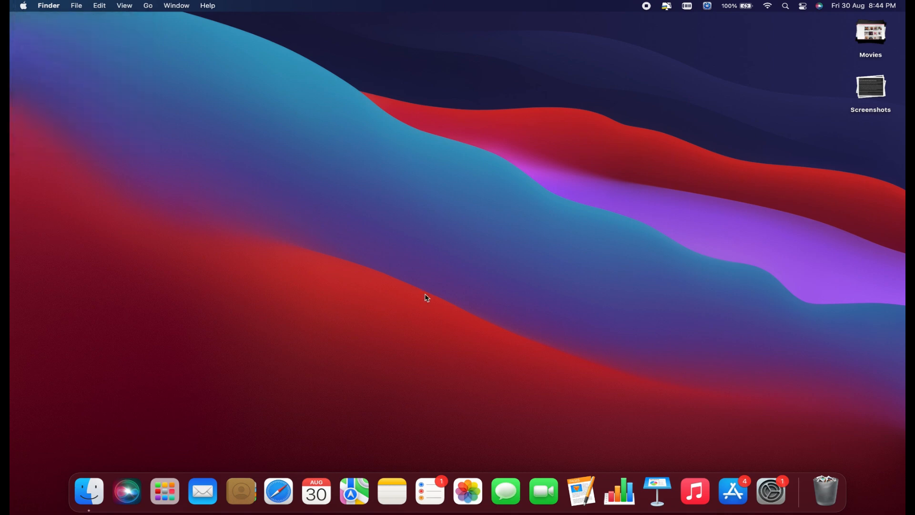